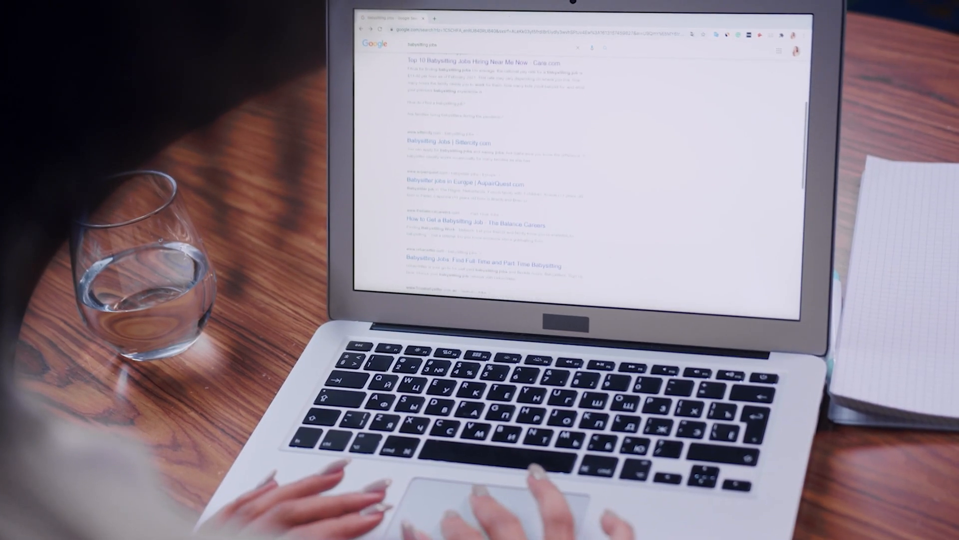
Snip the selected worry-and-multitasking passage from the journaling article to Notion via the context menu.
{"action": "scroll", "scroll_direction": "down", "scroll_amount": 3}
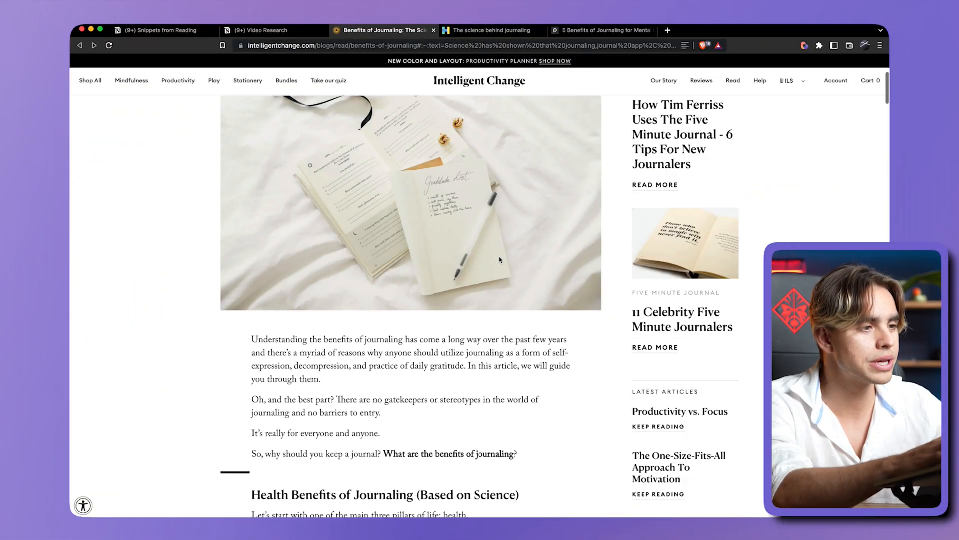
{"action": "scroll", "scroll_direction": "down", "scroll_amount": 3}
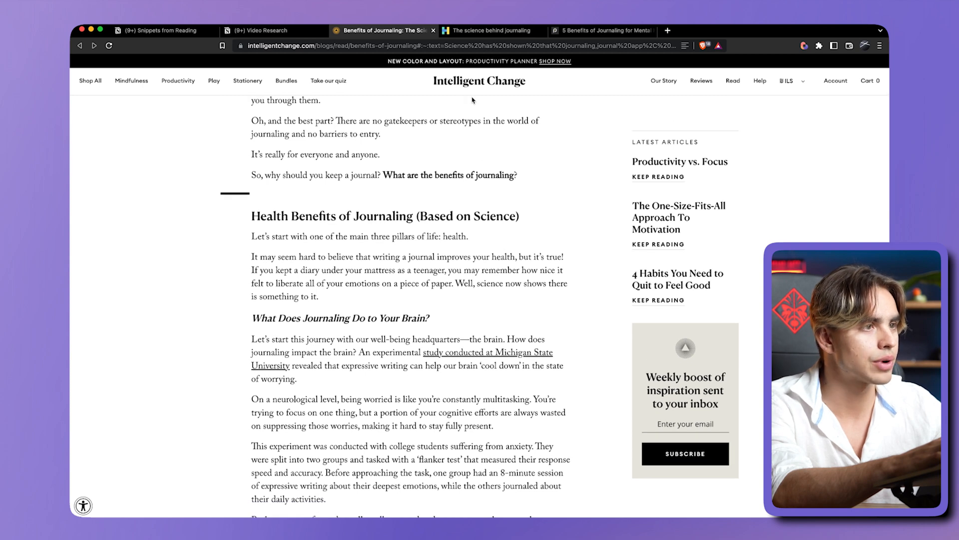
{"action": "mouse_move", "coordinate": [383, 234]}
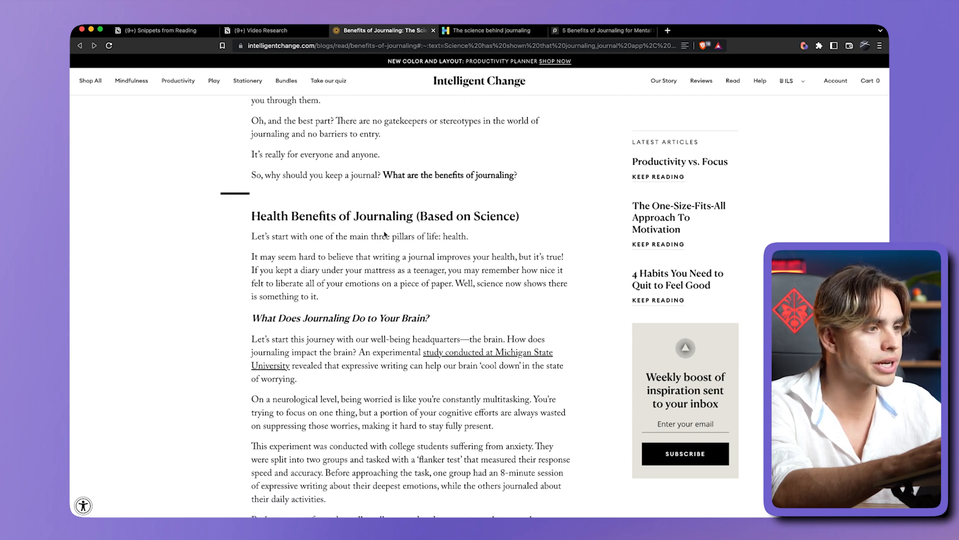
{"action": "scroll", "scroll_direction": "down", "scroll_amount": 3}
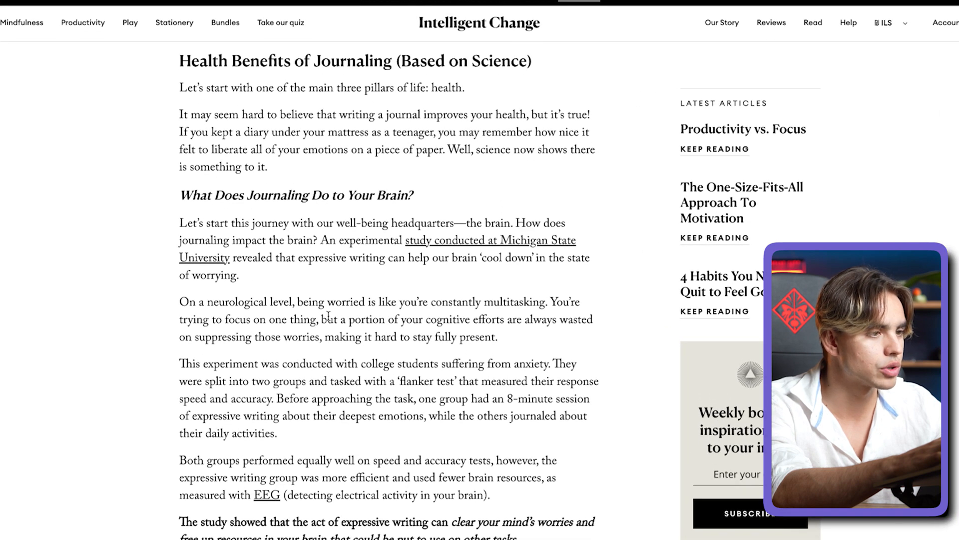
{"action": "mouse_move", "coordinate": [542, 300]}
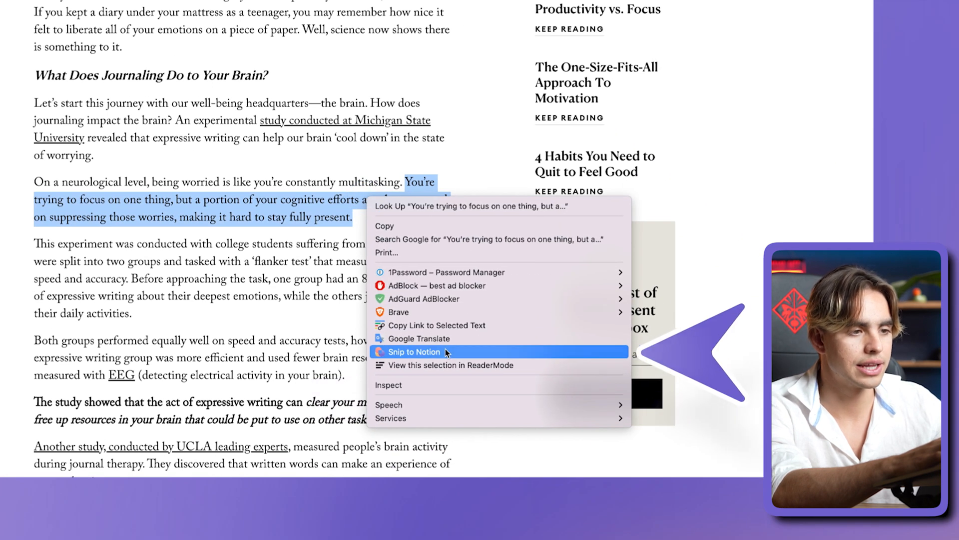
{"action": "left_click", "coordinate": [414, 351]}
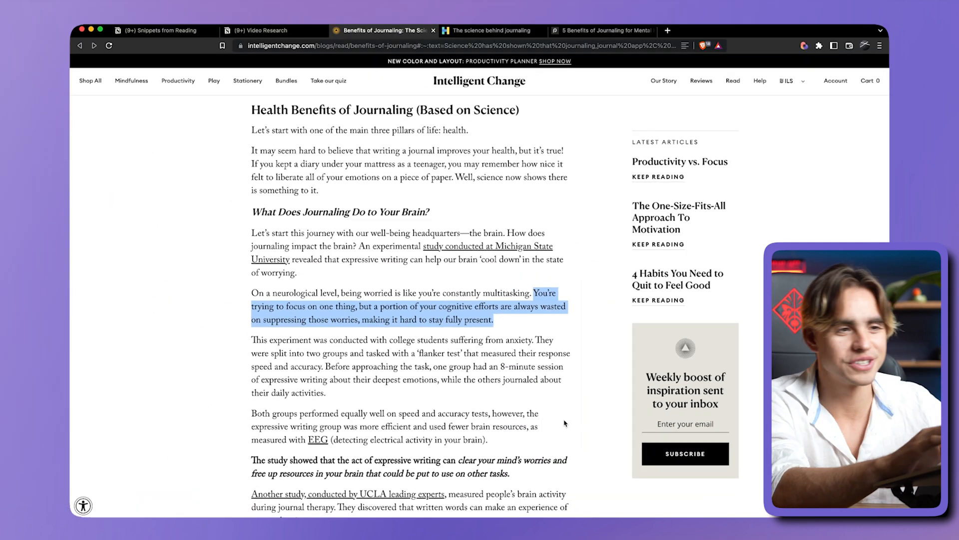
{"action": "scroll", "scroll_direction": "down", "scroll_amount": 3}
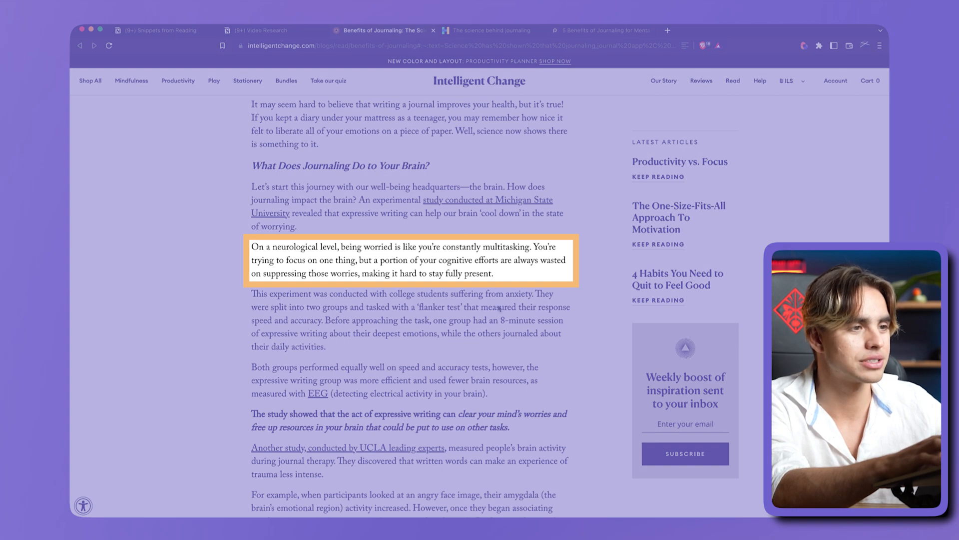
Copy the Website link of the bottom row in the Snippets from Reading table, then leave Notion.
{"action": "left_click", "coordinate": [160, 31]}
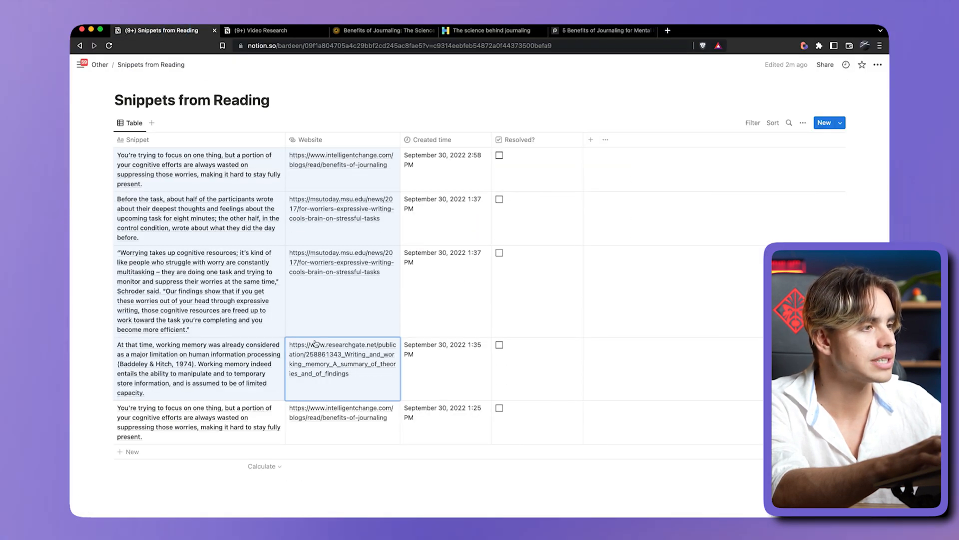
{"action": "scroll", "scroll_direction": "down", "scroll_amount": 3}
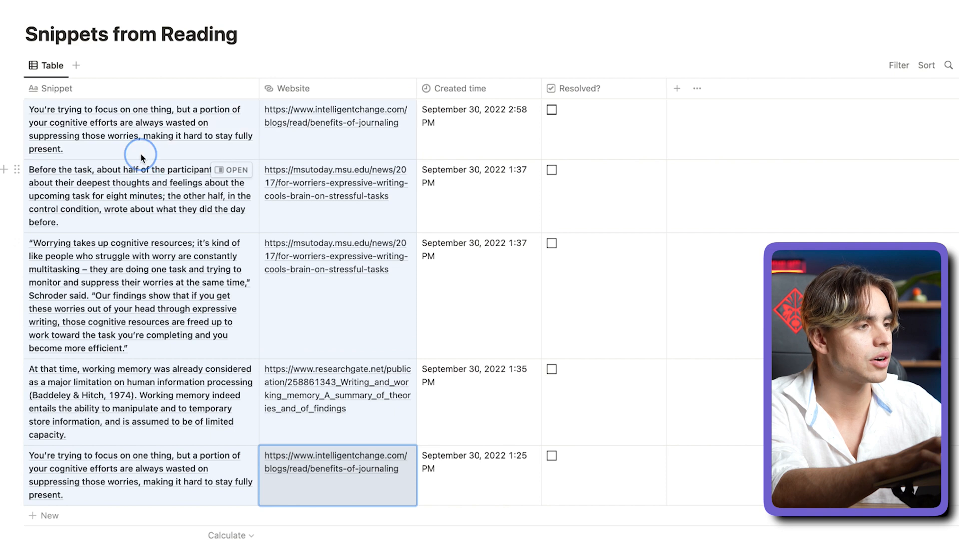
{"action": "key", "text": "cmd+c"}
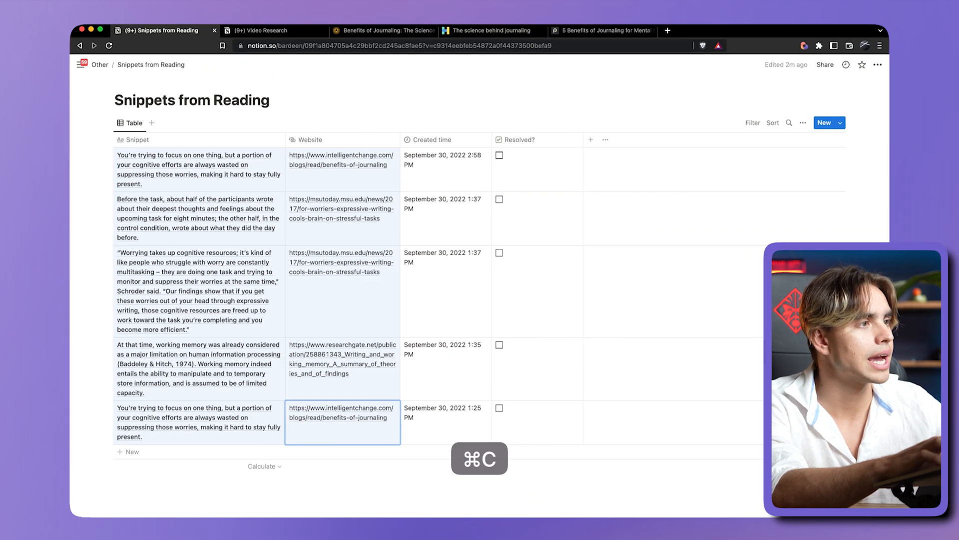
{"action": "left_click", "coordinate": [263, 31]}
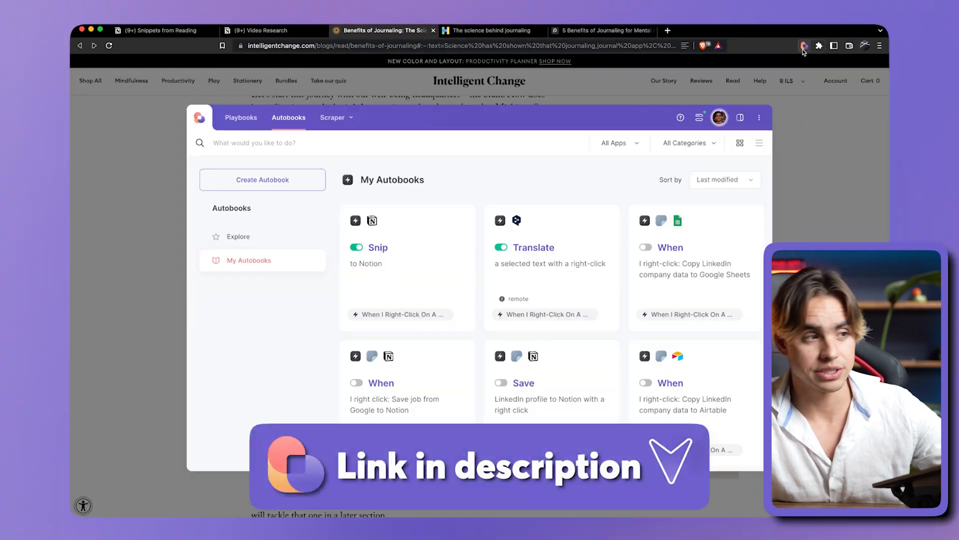
{"action": "mouse_move", "coordinate": [575, 109]}
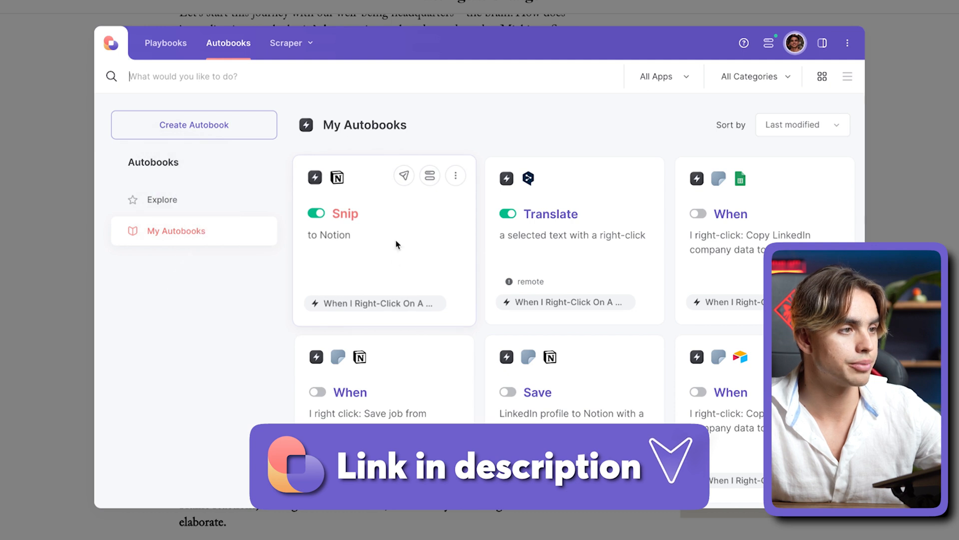
Open the Snip to Notion autobook in the builder and inspect its Create Notion page step.
{"action": "left_click", "coordinate": [456, 176]}
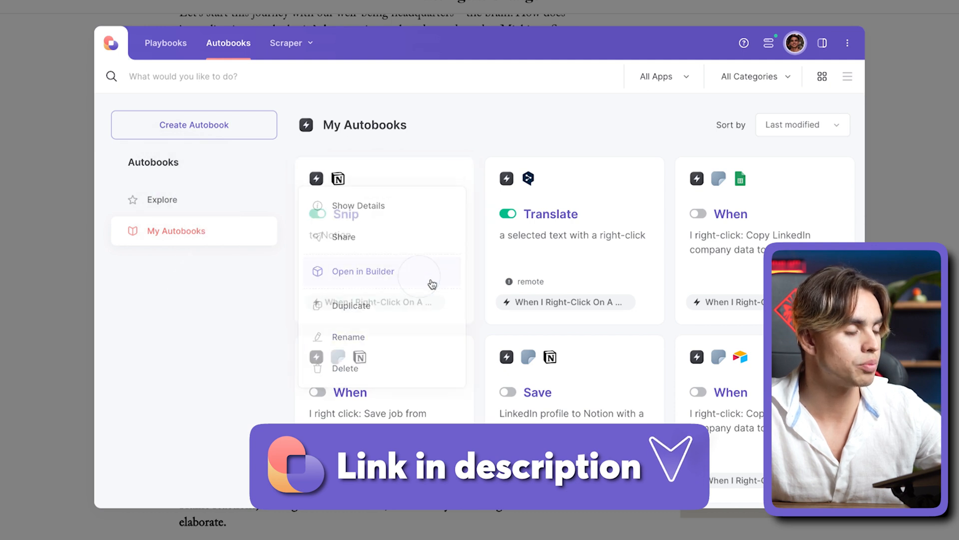
{"action": "left_click", "coordinate": [362, 271]}
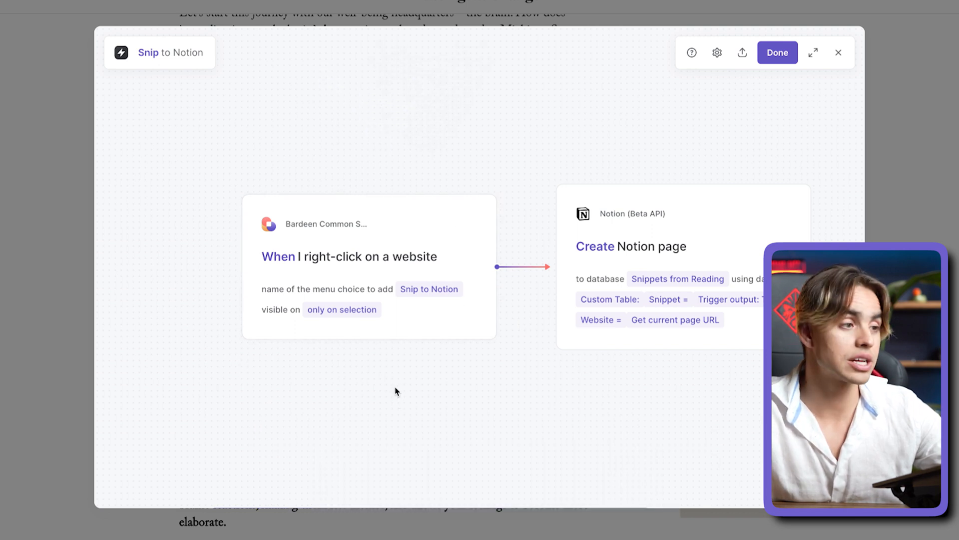
{"action": "mouse_move", "coordinate": [386, 355]}
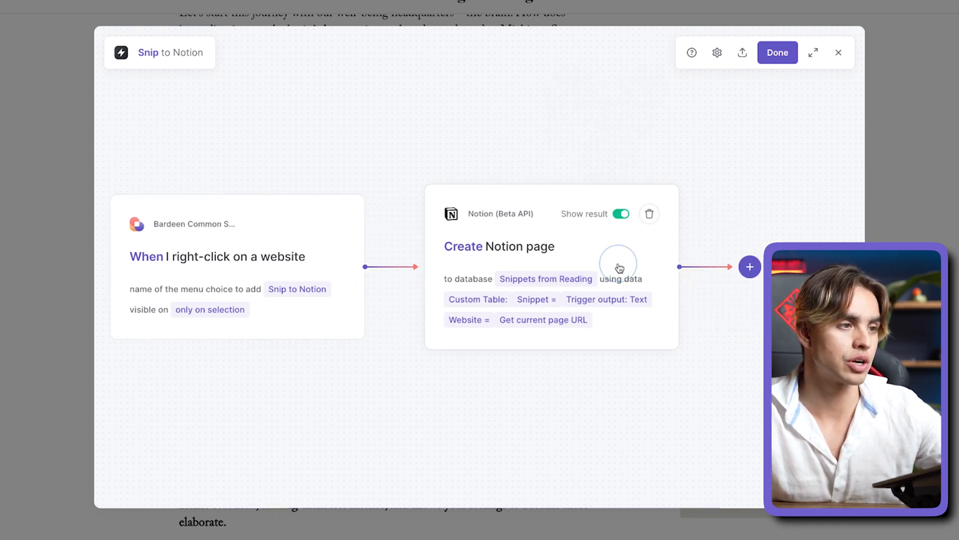
{"action": "left_click", "coordinate": [498, 246]}
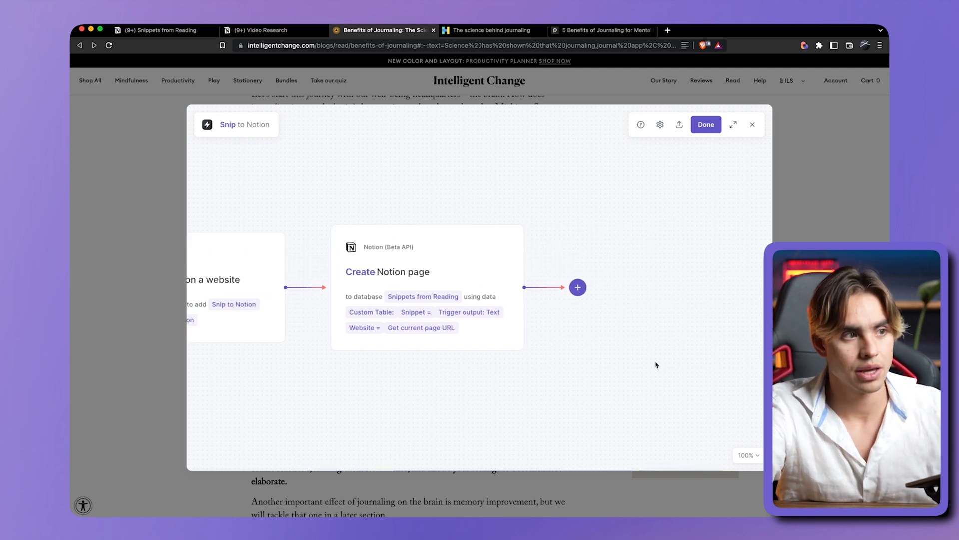
{"action": "left_click", "coordinate": [578, 288]}
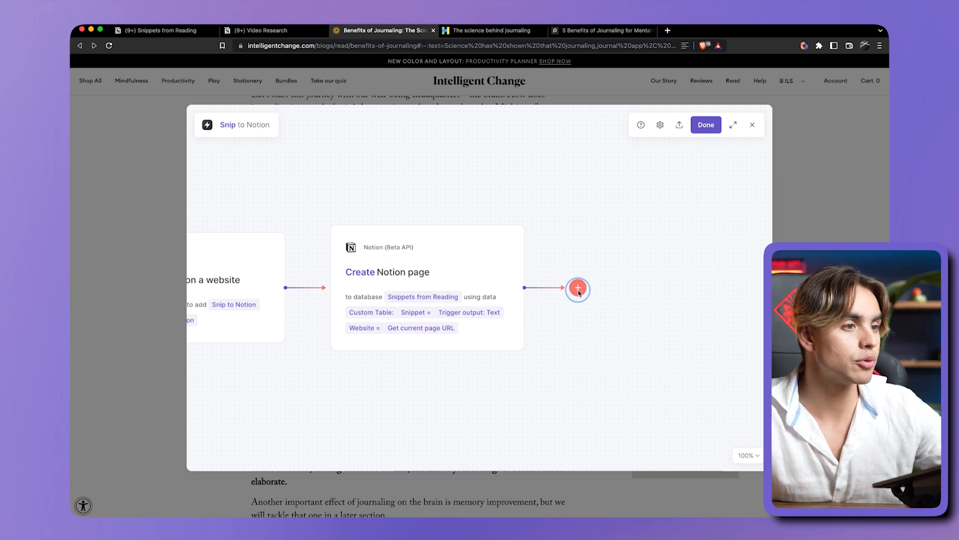
Add an 'Open browser notification' action after the Create Notion page step.
{"action": "left_click", "coordinate": [578, 288]}
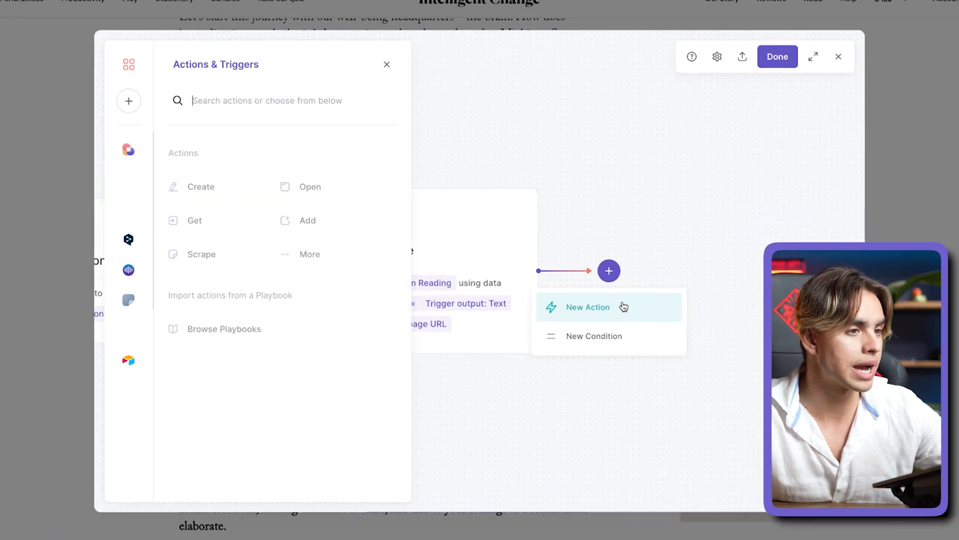
{"action": "type", "text": "noti"}
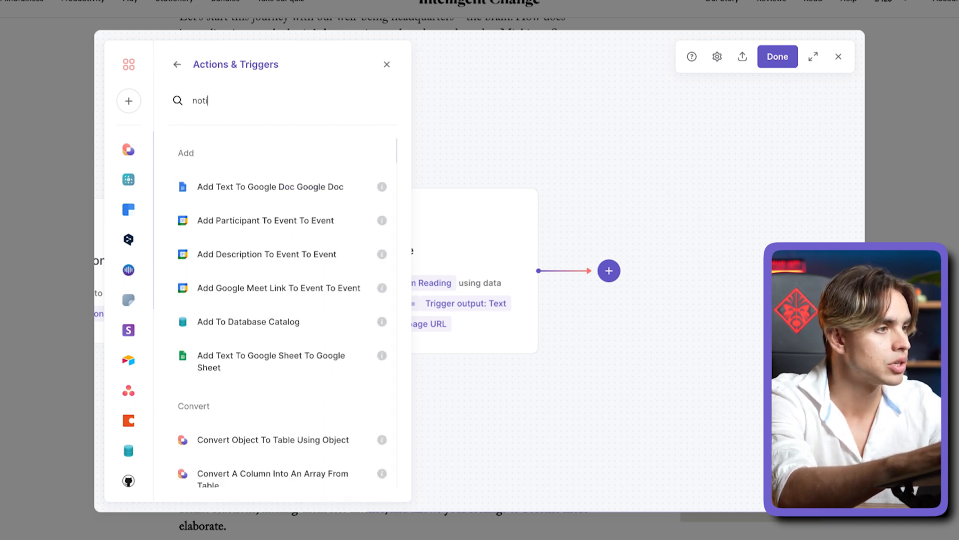
{"action": "type", "text": "Open browser notification"}
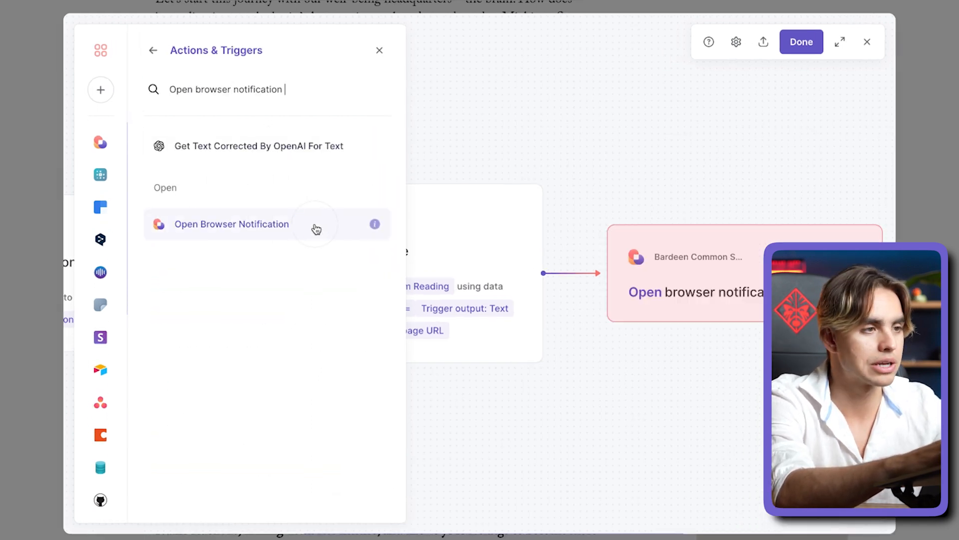
{"action": "left_click", "coordinate": [230, 224]}
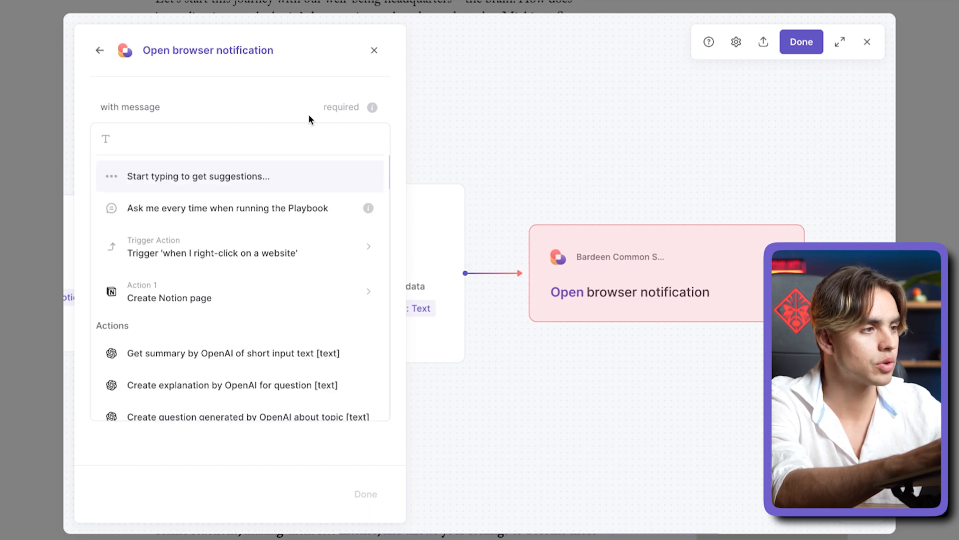
{"action": "mouse_move", "coordinate": [323, 177]}
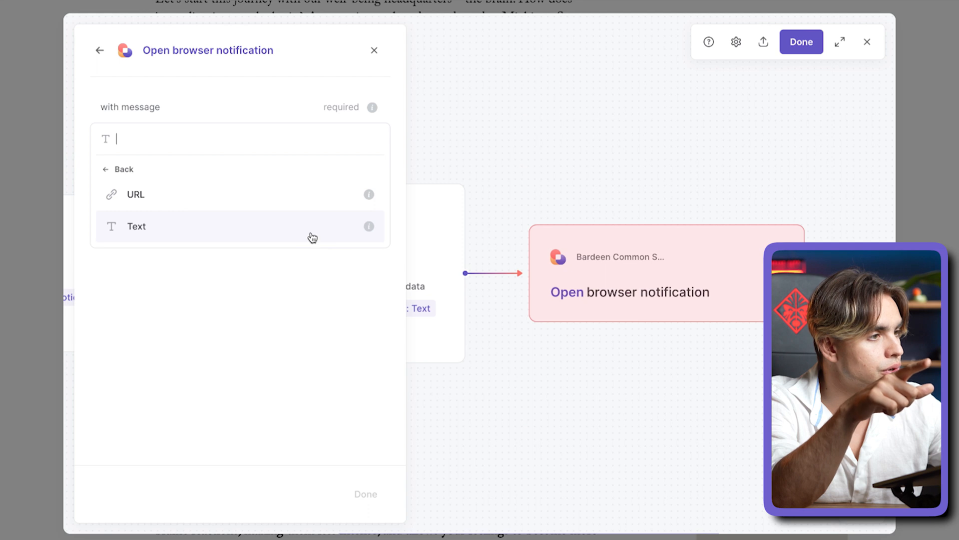
Set the notification message to the trigger Text, title 'Snippet Saved', and url to the created Notion page URL.
{"action": "left_click", "coordinate": [137, 226]}
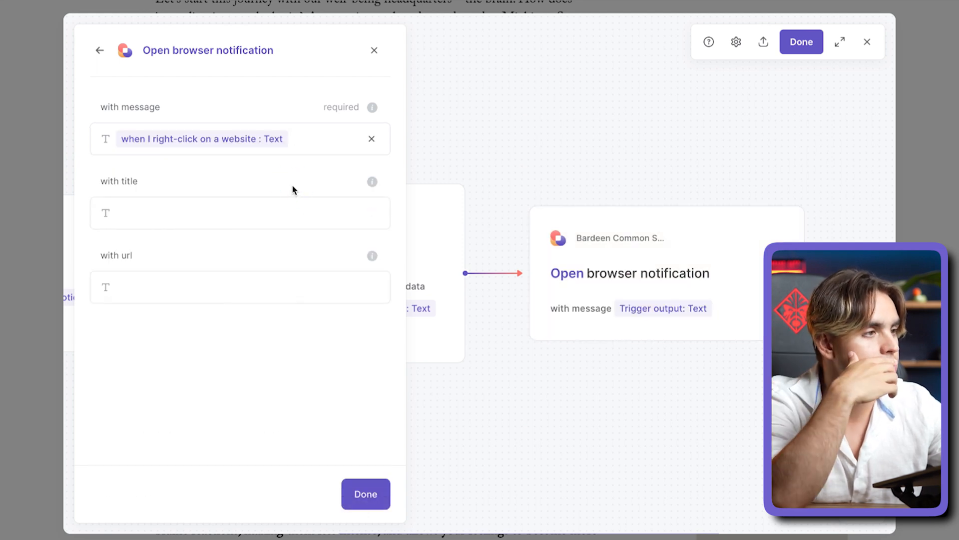
{"action": "left_click", "coordinate": [239, 212]}
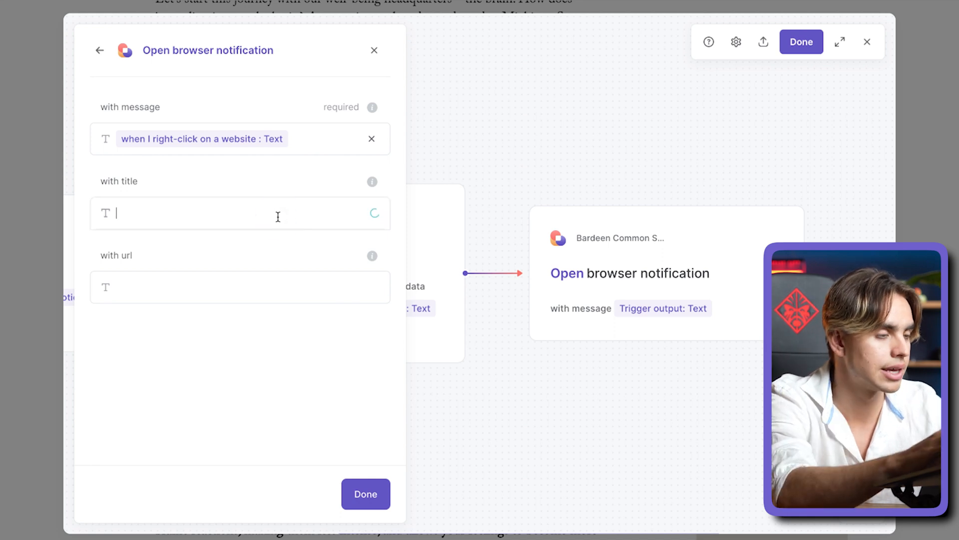
{"action": "type", "text": "S"}
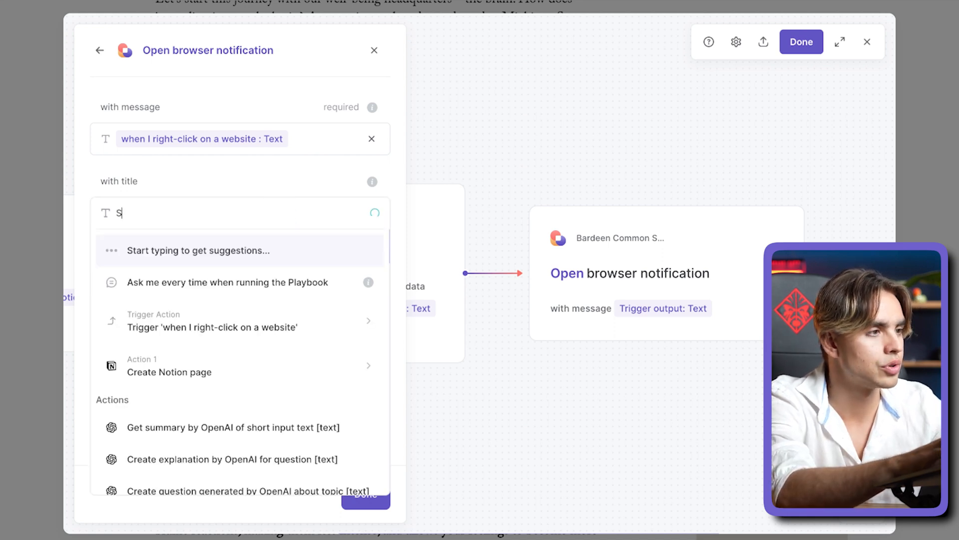
{"action": "type", "text": "Snippet Saved"}
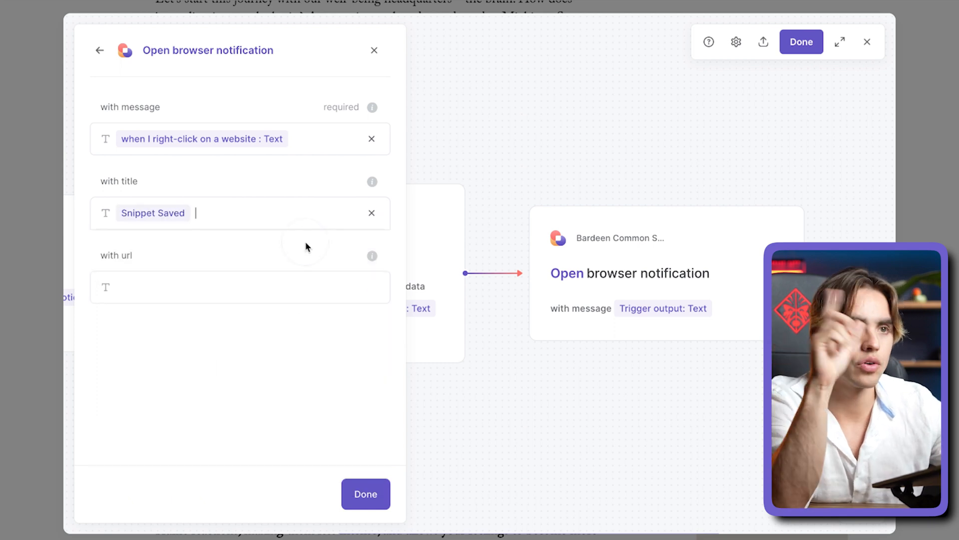
{"action": "left_click", "coordinate": [240, 287]}
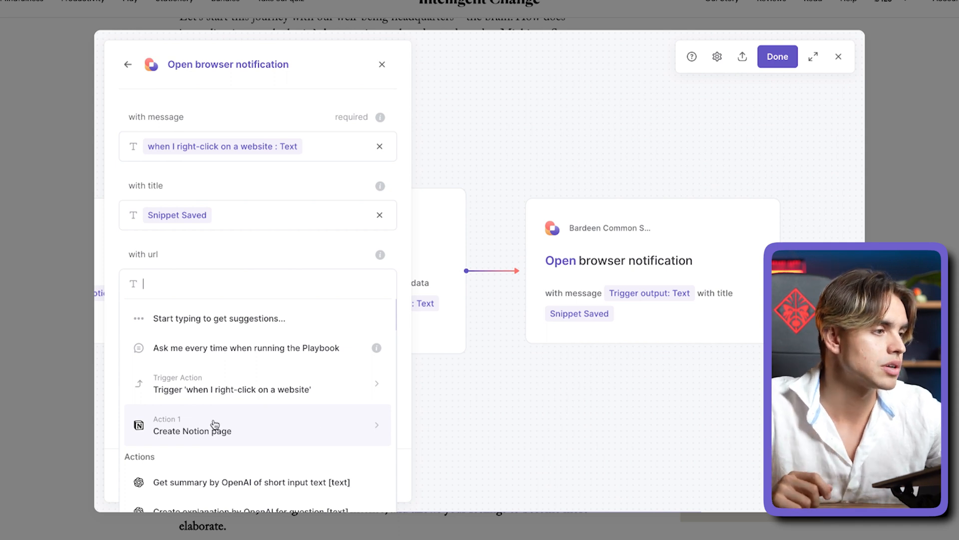
{"action": "left_click", "coordinate": [192, 426]}
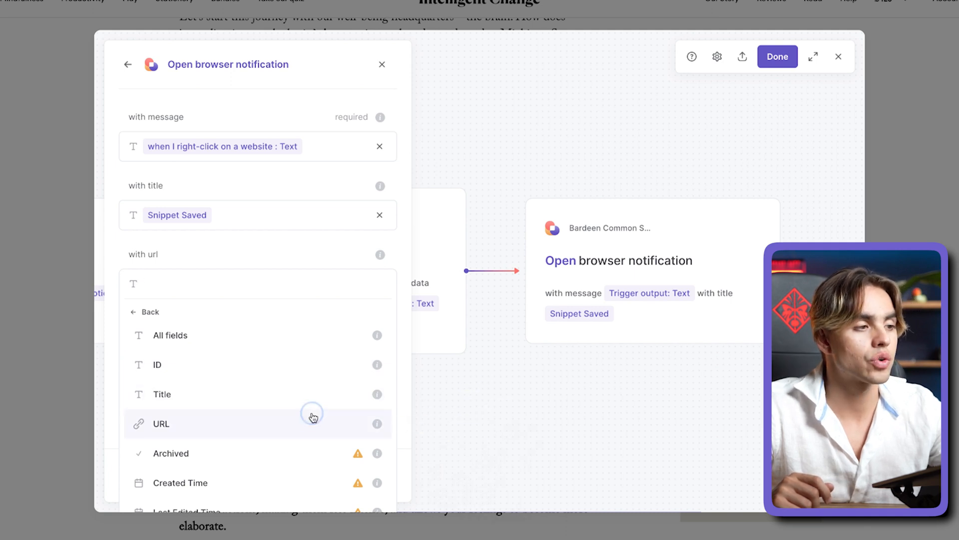
{"action": "left_click", "coordinate": [161, 423]}
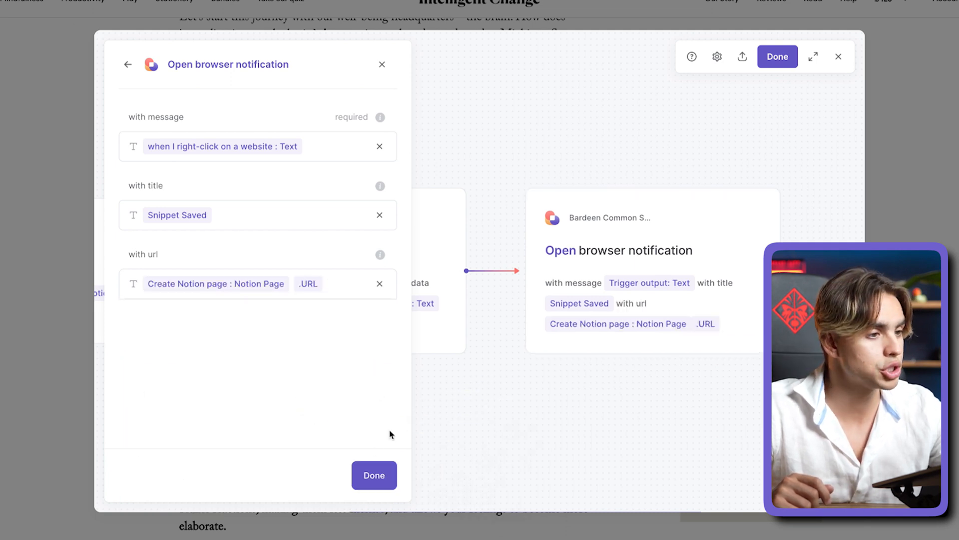
{"action": "left_click", "coordinate": [374, 474]}
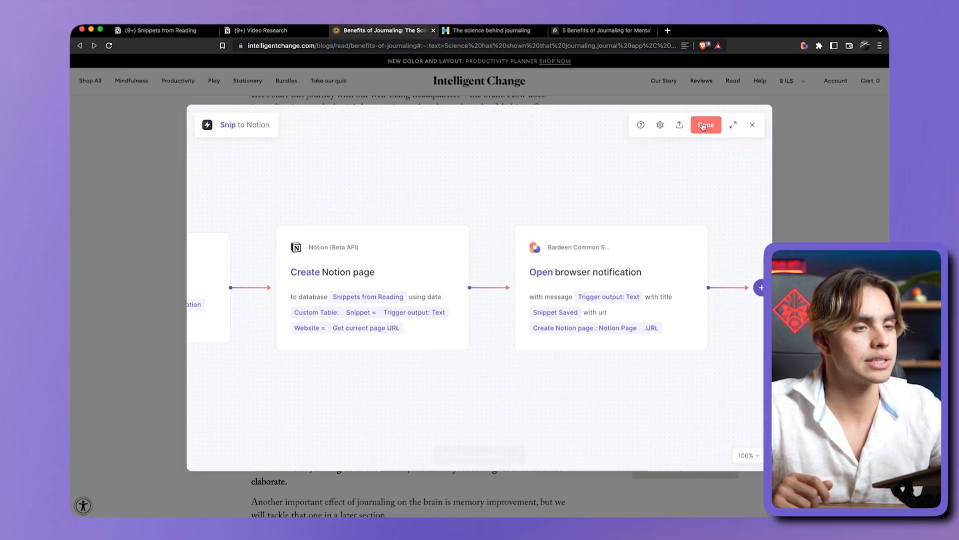
Save the updated Snip to Notion autobook and return to the article.
{"action": "left_click", "coordinate": [705, 125]}
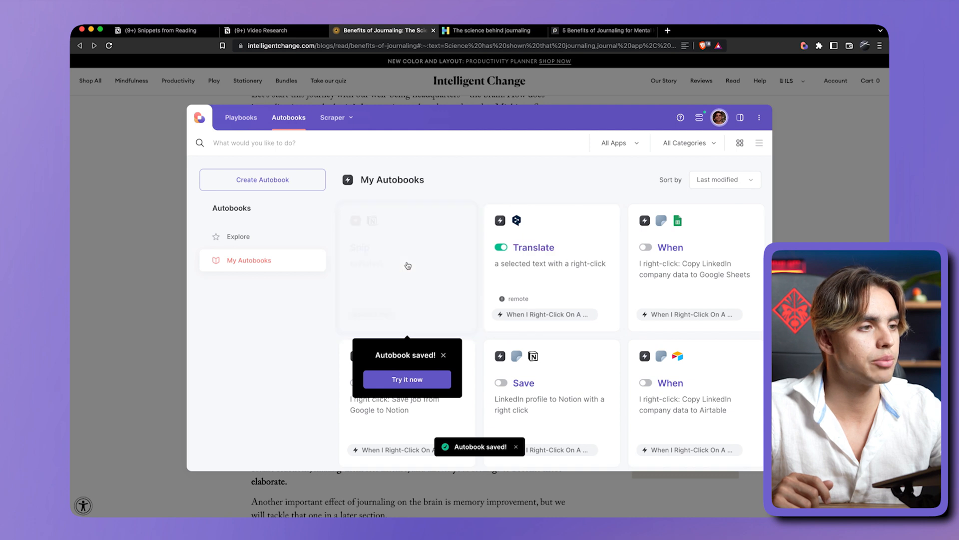
{"action": "left_click", "coordinate": [444, 354]}
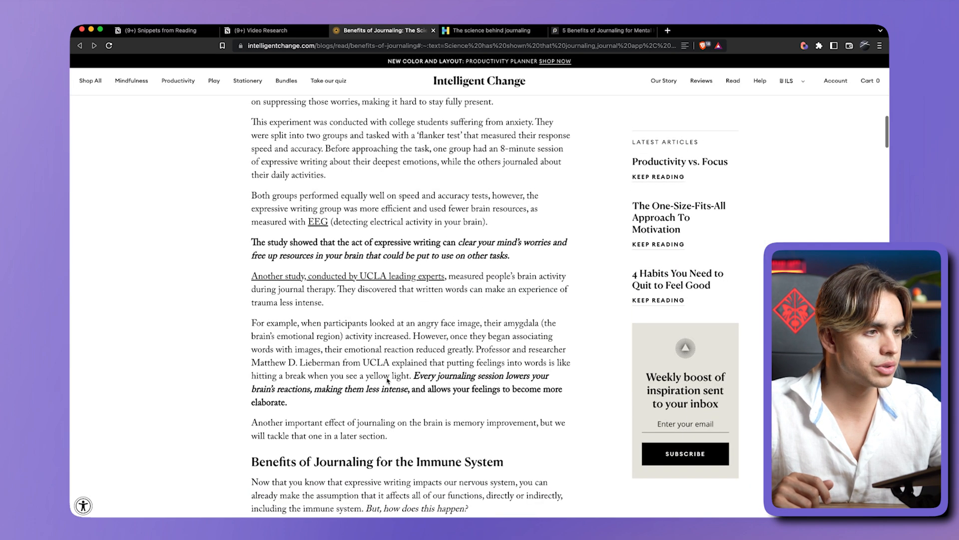
Bring up the context menu on the sentence about journaling lowering the brain's reactions to snip it.
{"action": "scroll", "scroll_direction": "down", "scroll_amount": 3}
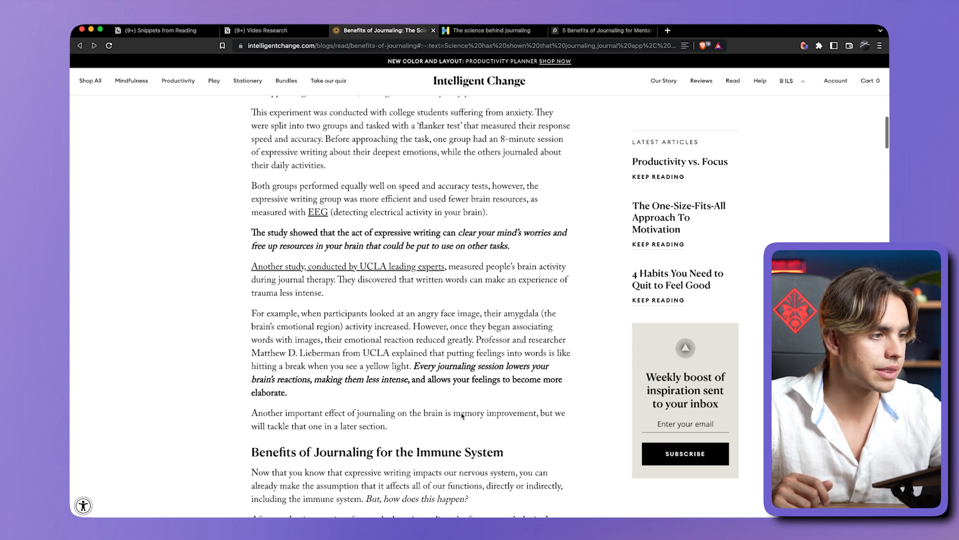
{"action": "scroll", "scroll_direction": "down", "scroll_amount": 3}
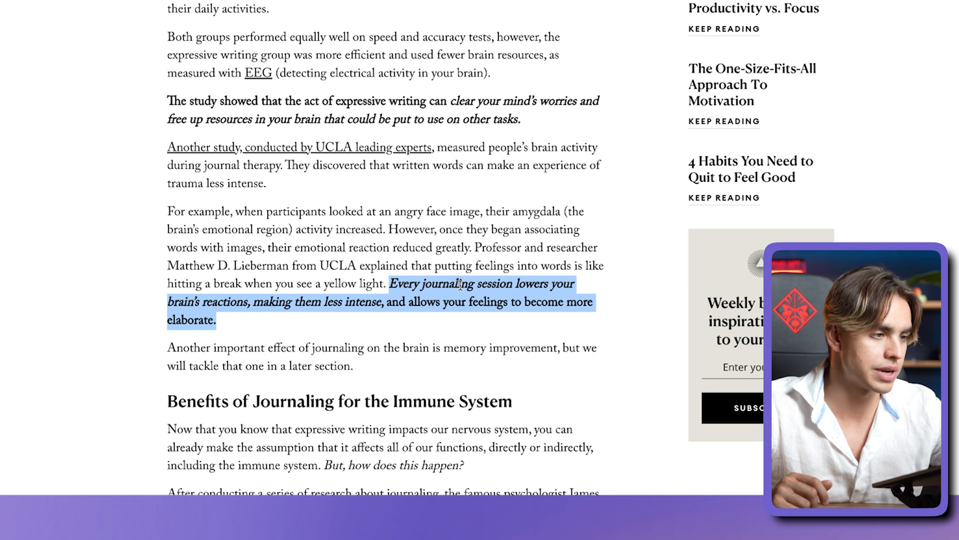
{"action": "right_click", "coordinate": [458, 300]}
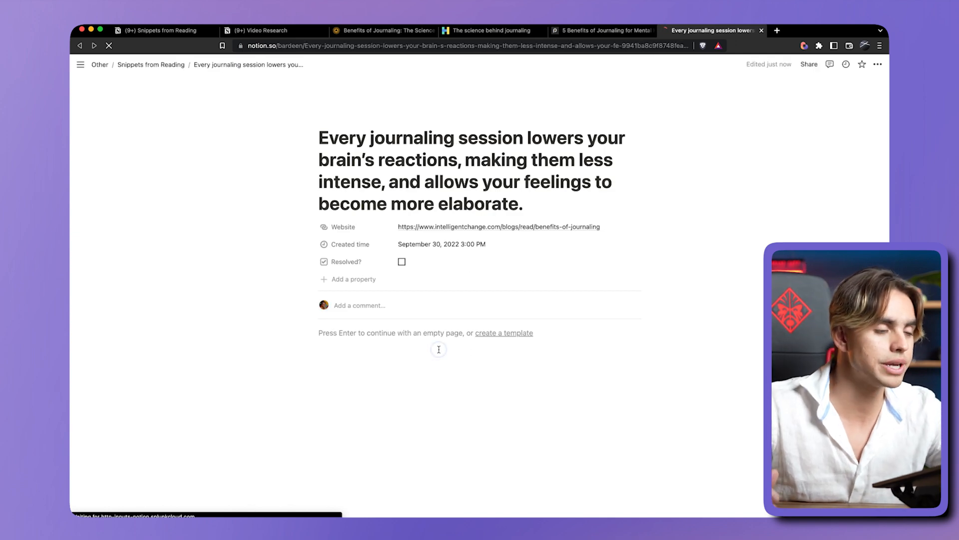
Start a note in the snippet page body beginning 'And this re'.
{"action": "left_click", "coordinate": [439, 350]}
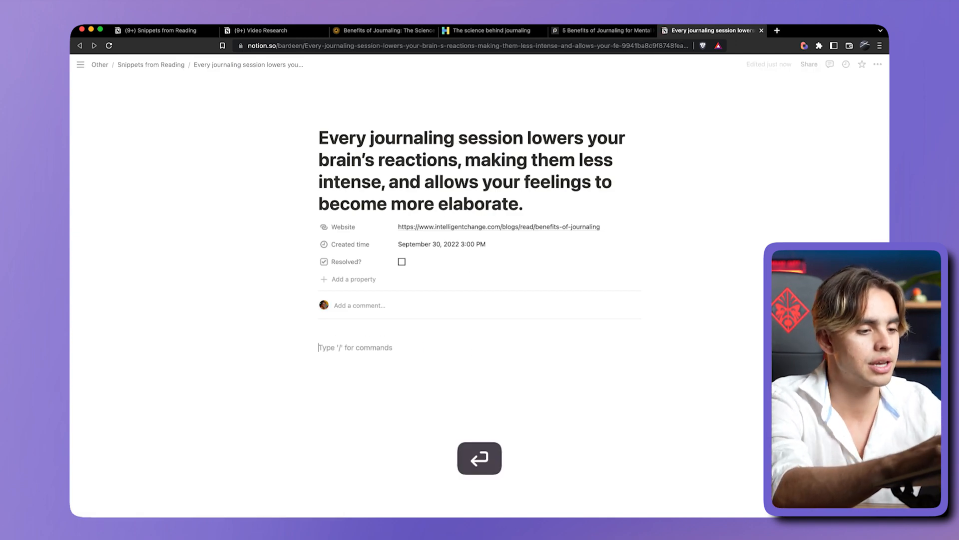
{"action": "type", "text": "And this rel"}
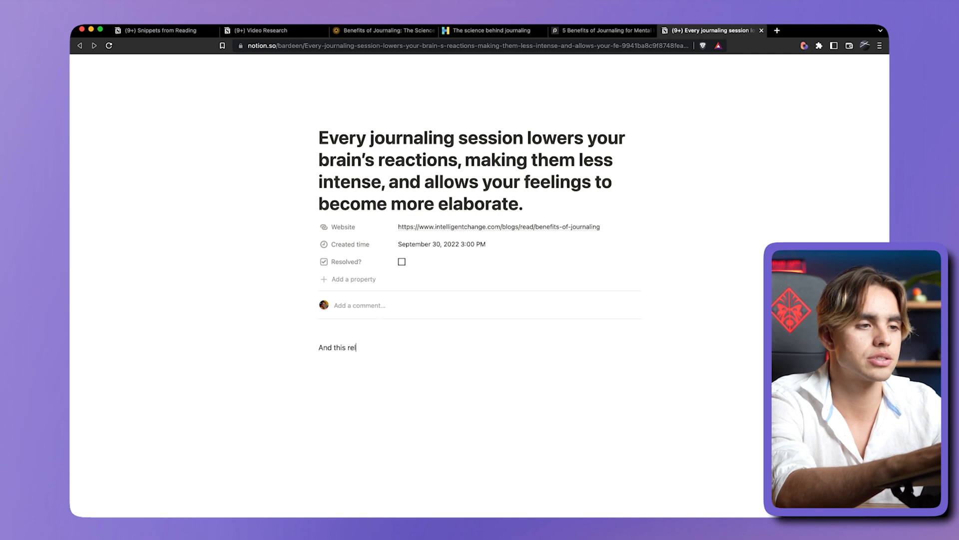